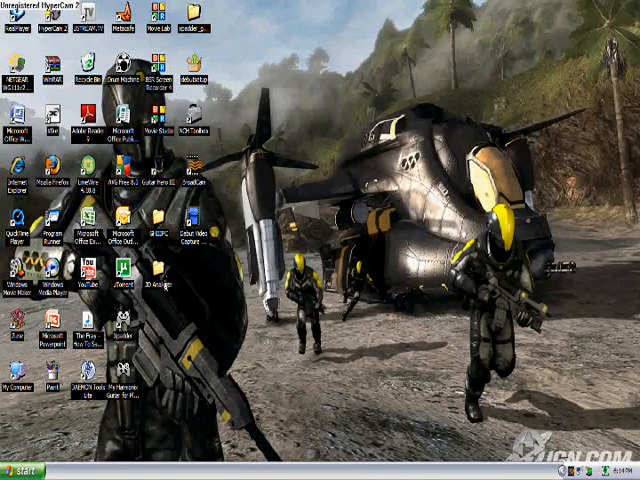
Launch 3D-Analyze from its desktop shortcut.
double_click(182, 284)
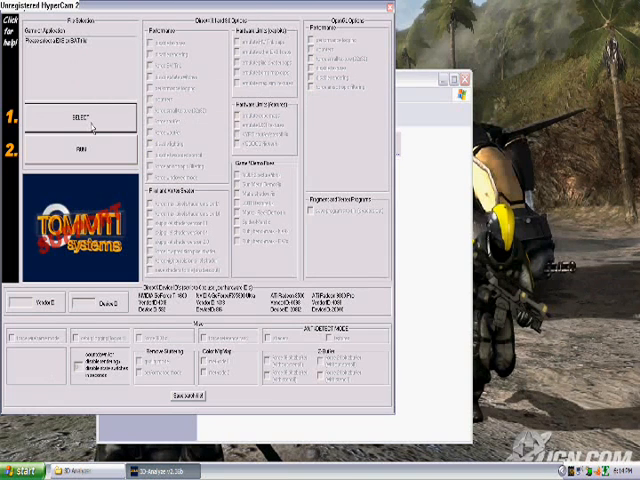
Load the Guitar Hero III .exe from its install folder as the program to configure.
click(92, 118)
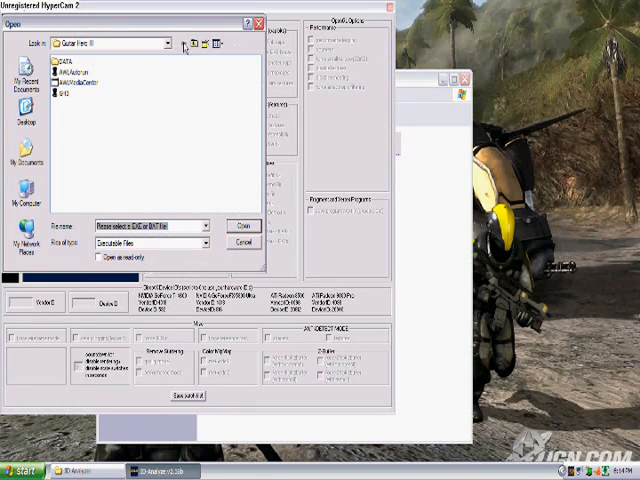
click(164, 44)
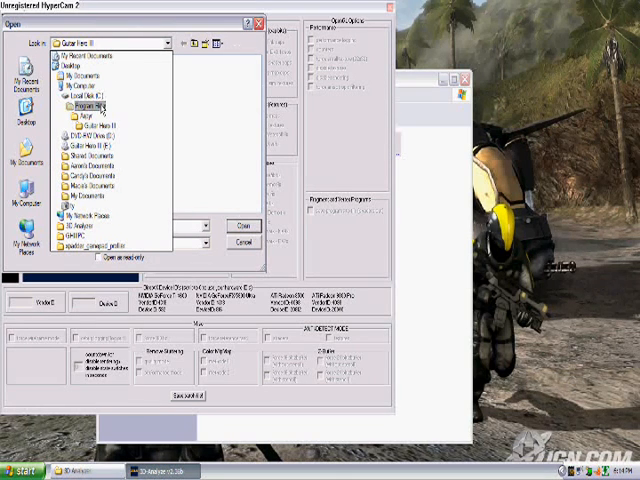
click(96, 128)
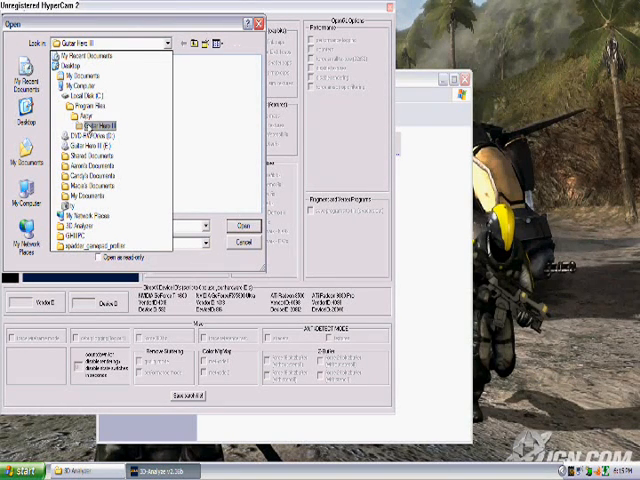
click(104, 136)
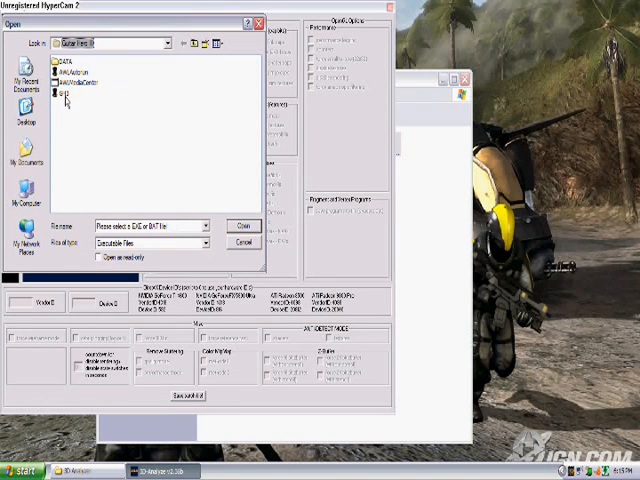
click(64, 96)
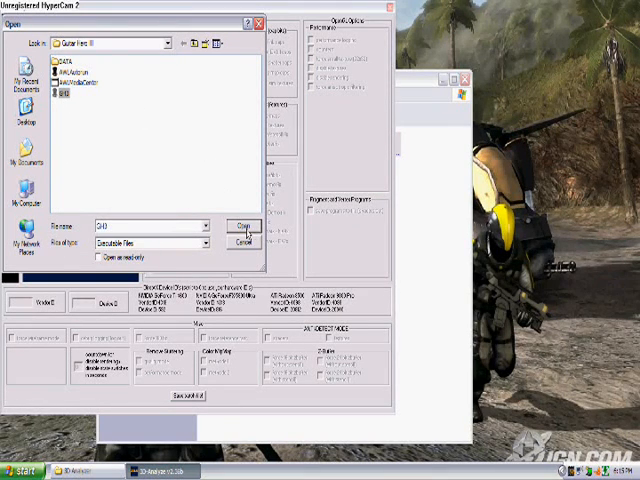
click(240, 224)
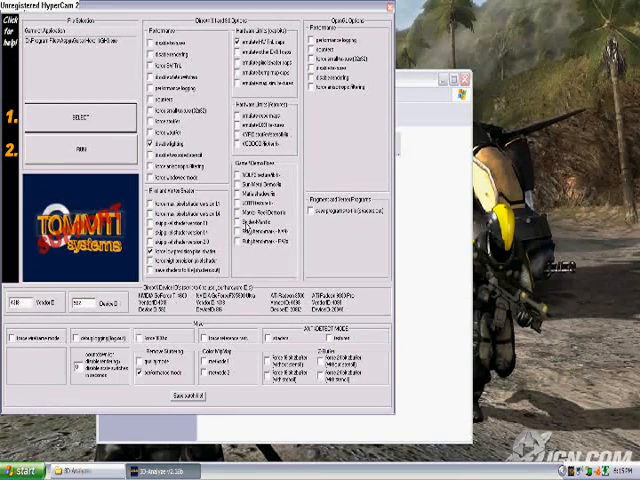
mouse_move(290, 8)
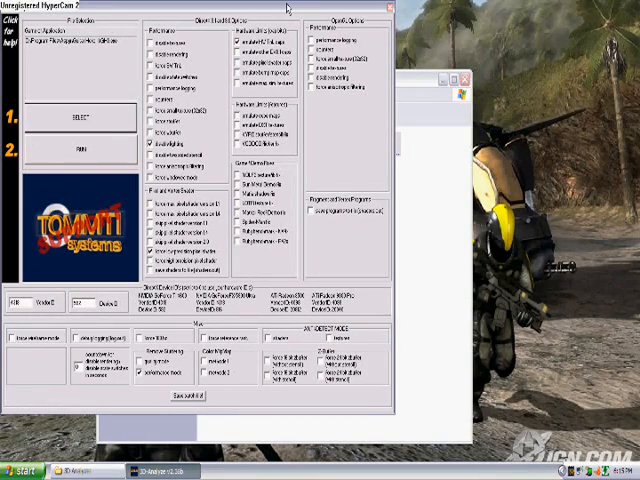
mouse_move(288, 8)
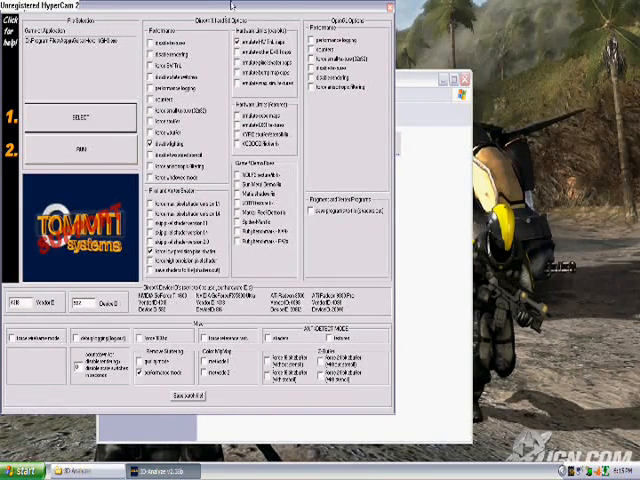
mouse_move(340, 148)
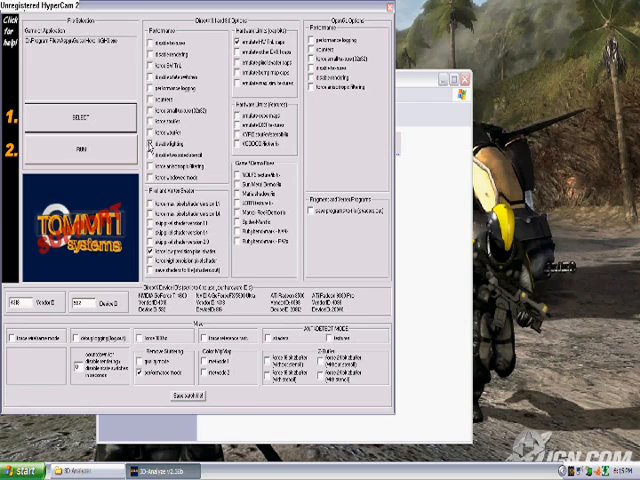
Run Guitar Hero III from 3D-Analyze with the chosen compatibility options.
click(150, 148)
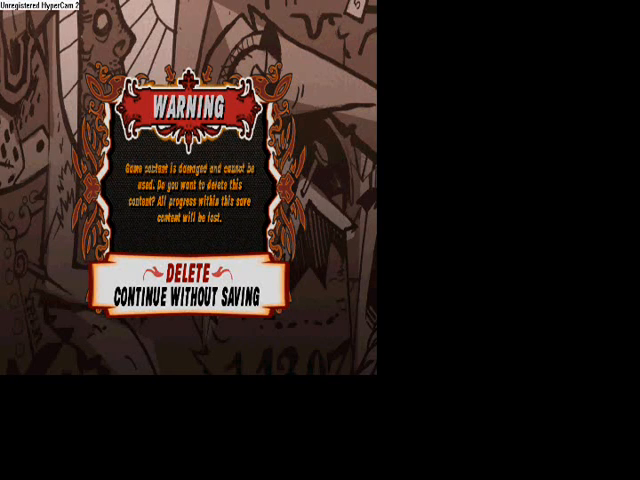
Choose Continue Without Saving on the damaged-save warning.
click(190, 272)
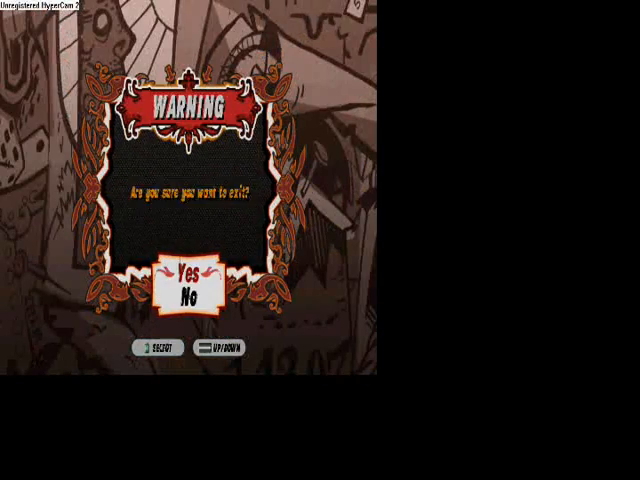
Confirm Yes on the exit prompt to quit back to the desktop.
click(190, 270)
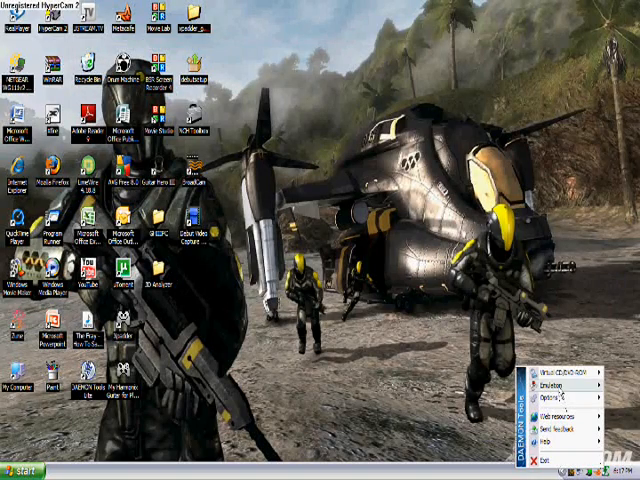
Dismiss the Daemon Tools Lite tray menu, leaving the plain desktop.
click(546, 396)
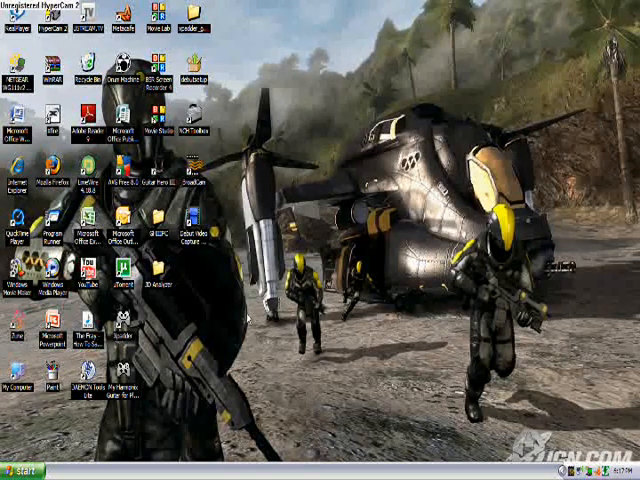
mouse_move(184, 410)
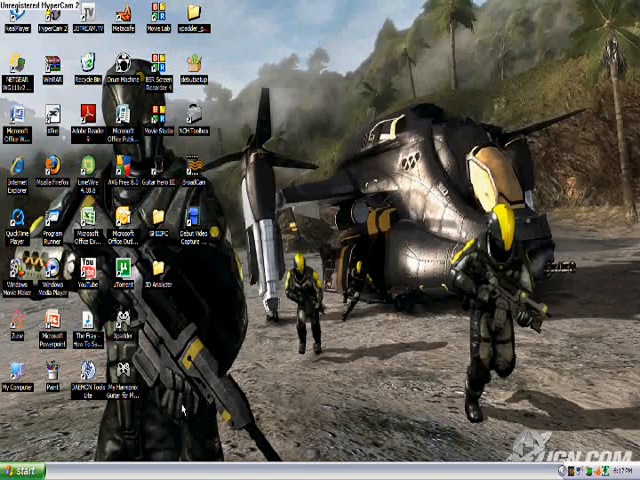